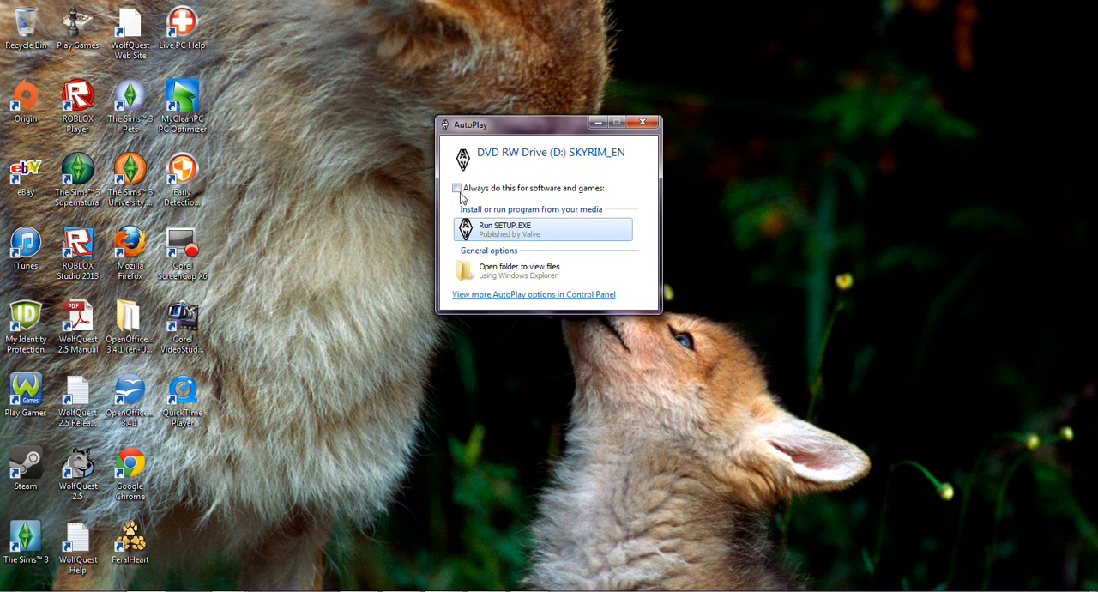
# Launch SETUP.EXE from the SKYRIM_EN DVD, bringing up the Skyrim Setup launcher
pyautogui.click(456, 188)
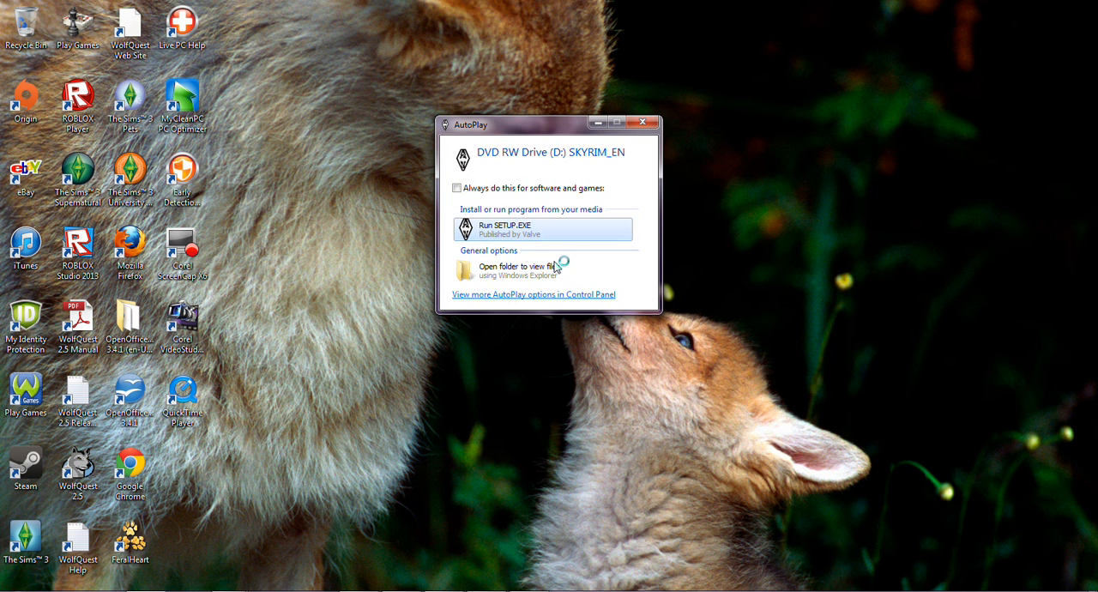
pyautogui.click(641, 122)
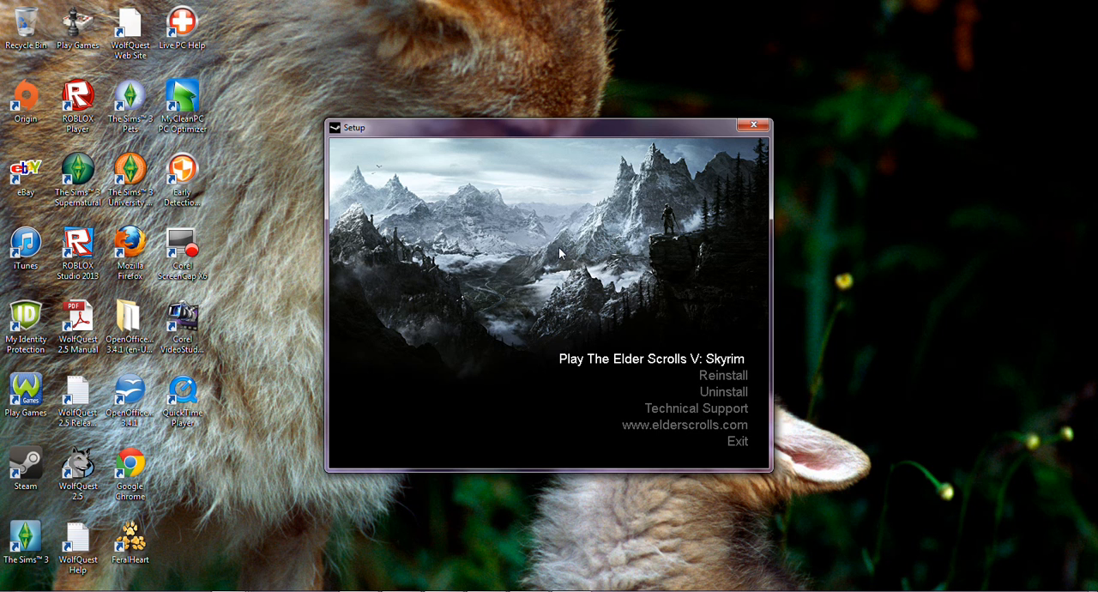
pyautogui.moveTo(686, 425)
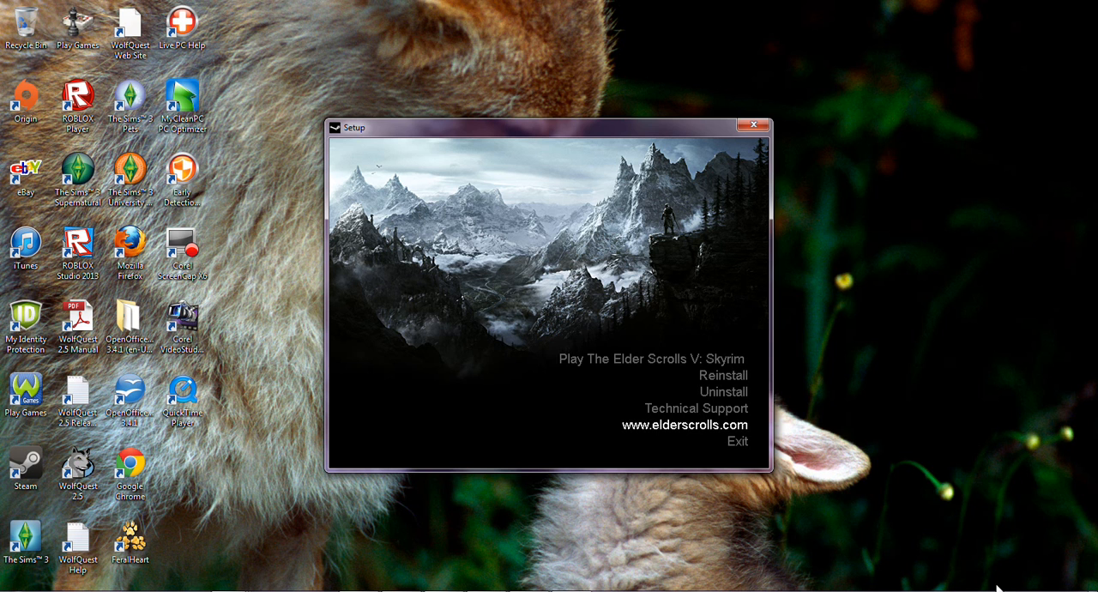